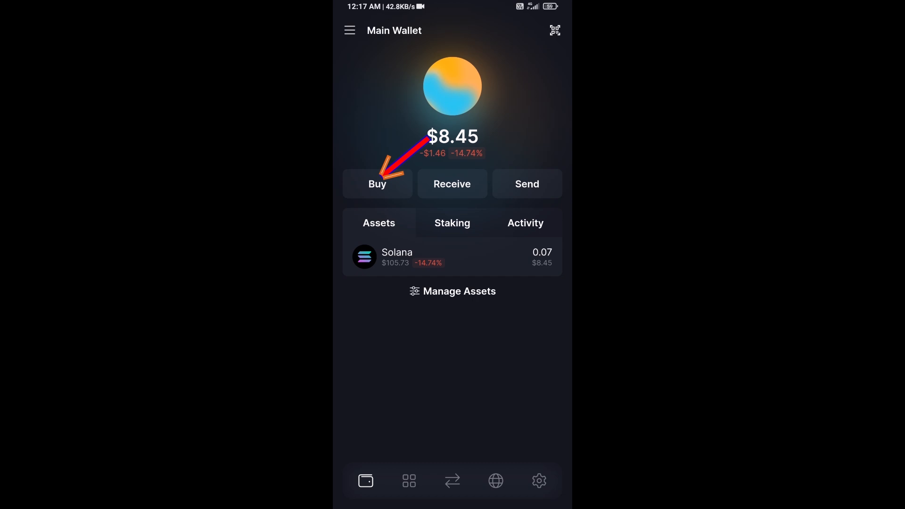
- Briefly view the buy-SOL-with-card page (amount 50) and the receiving address, then return to the wallet home
click(377, 183)
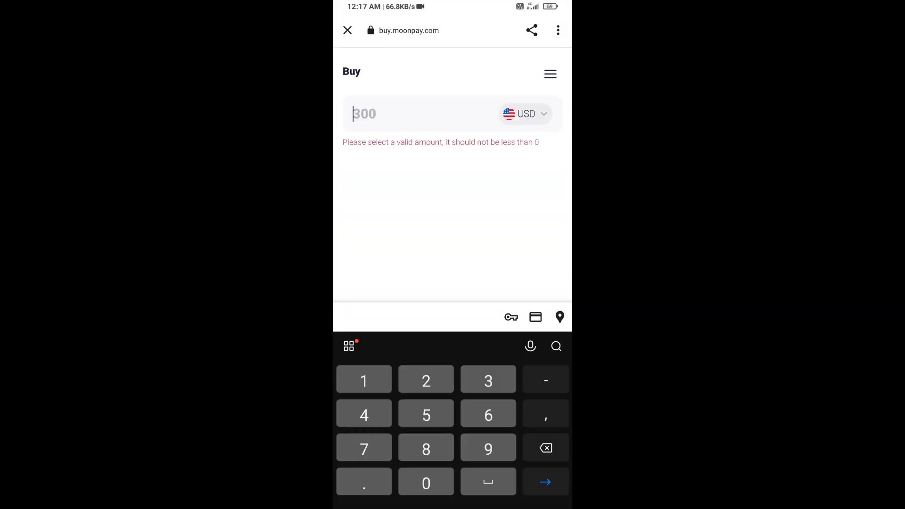
text(50)
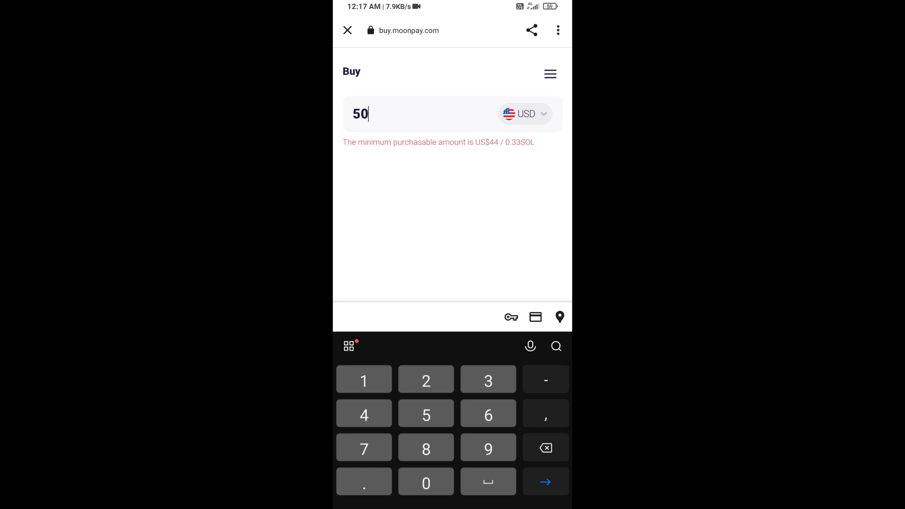
click(348, 31)
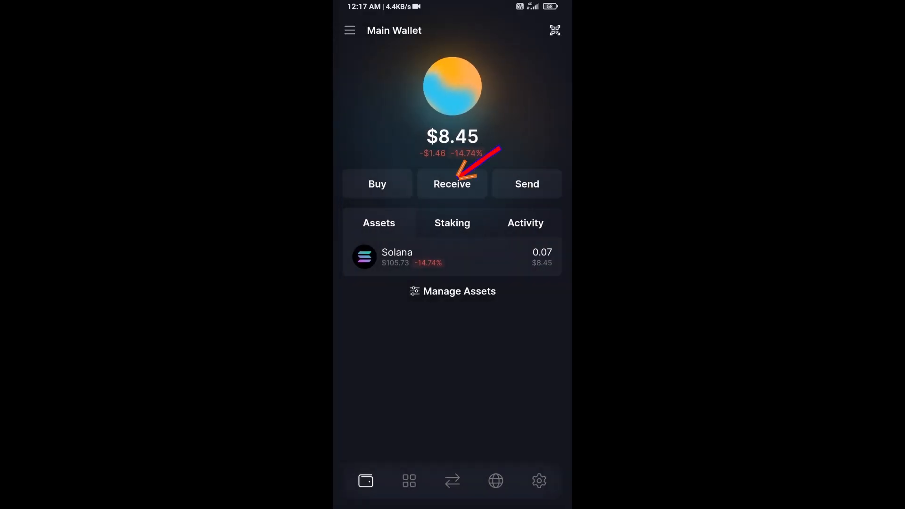
click(453, 184)
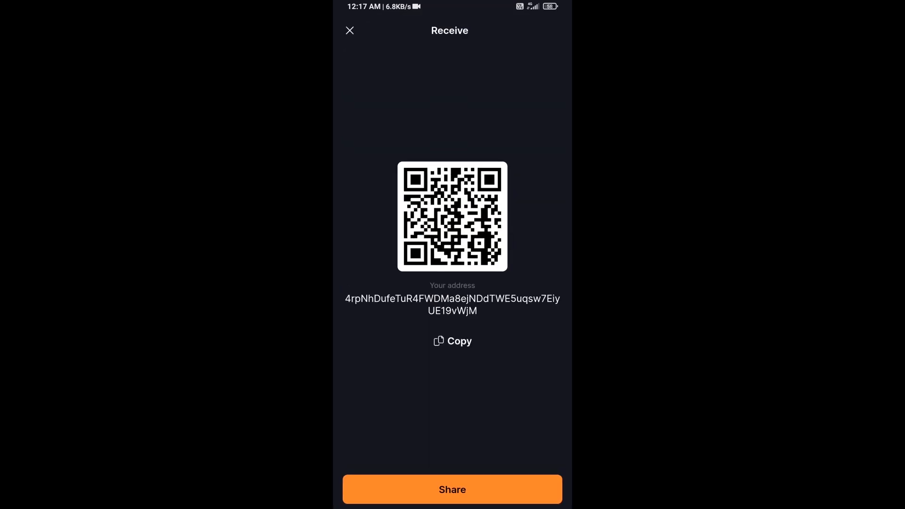
click(349, 31)
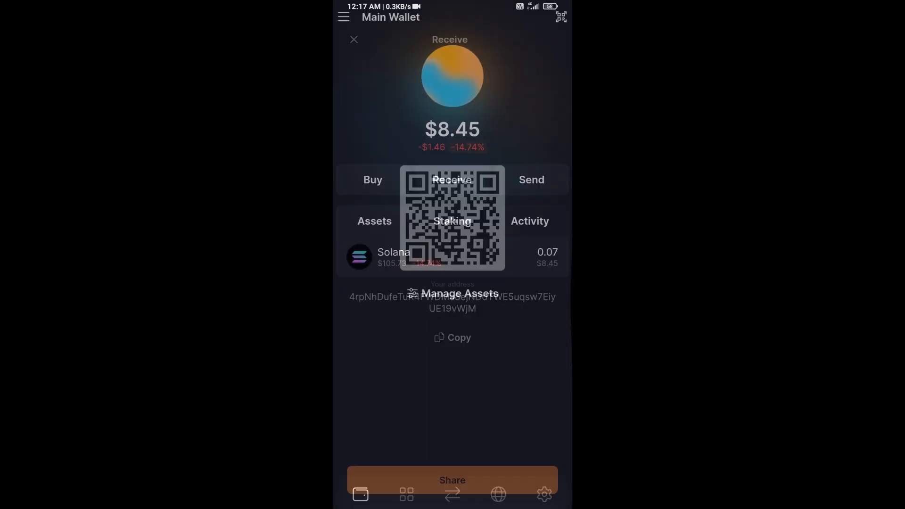
click(354, 39)
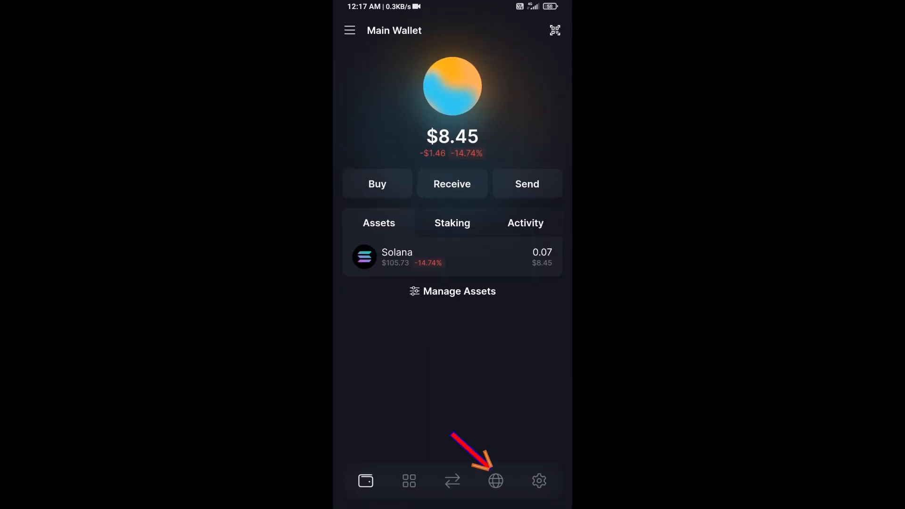
- Load raydium.io in the wallet's built-in browser by entering 'raydium' in the address bar
click(496, 481)
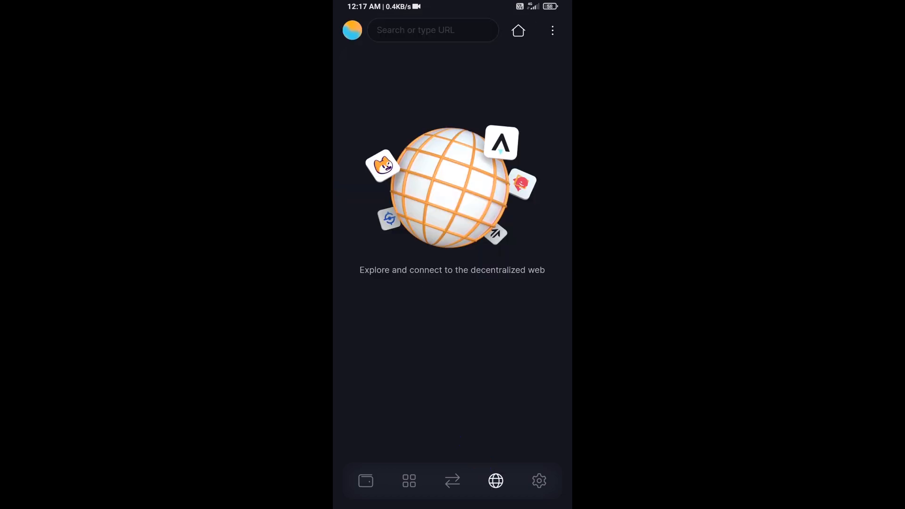
click(433, 31)
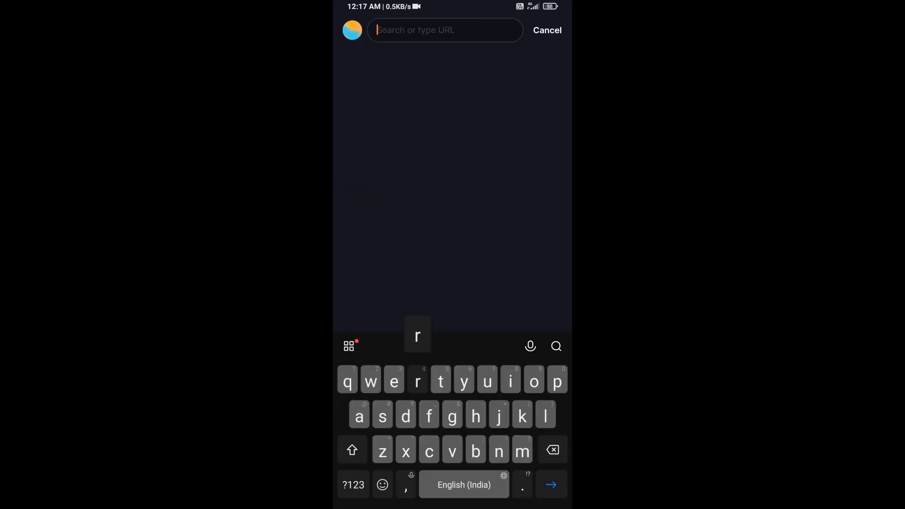
text(rayd)
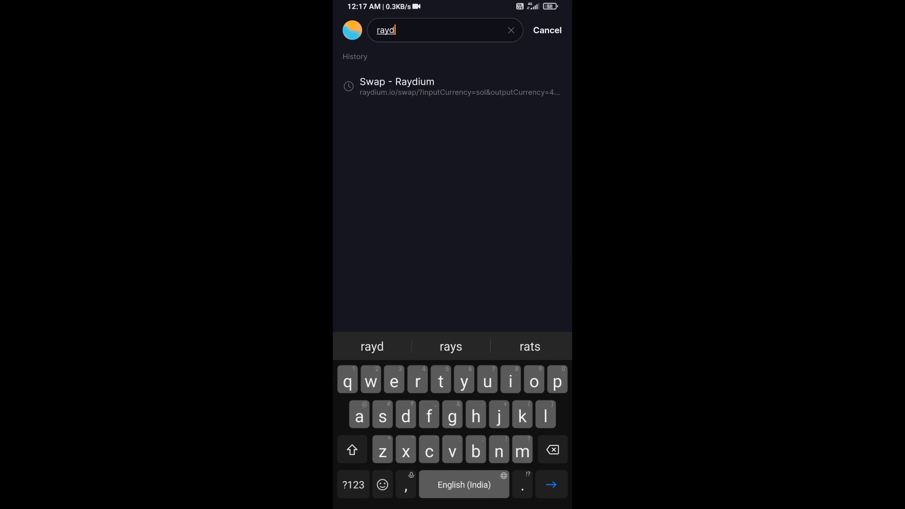
text(ium.io)
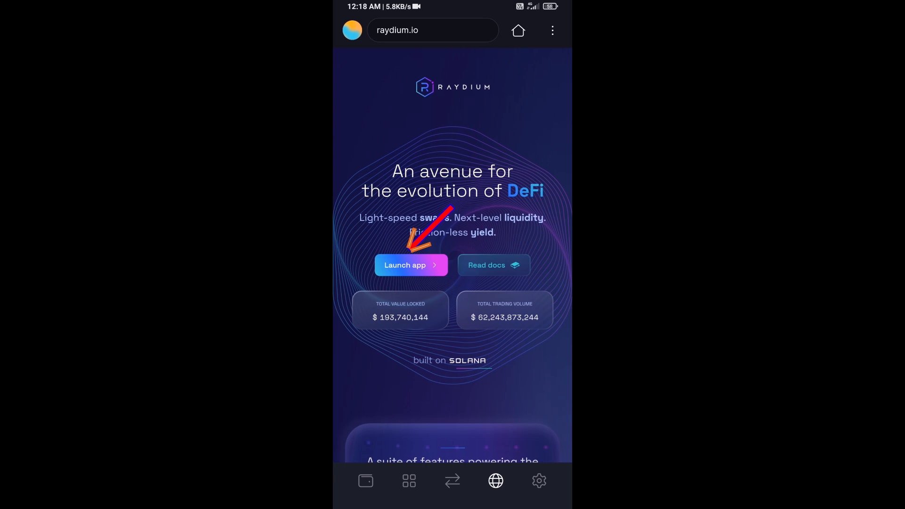
- Launch the Raydium swap app and approve connecting the Solflare main wallet to it
click(411, 265)
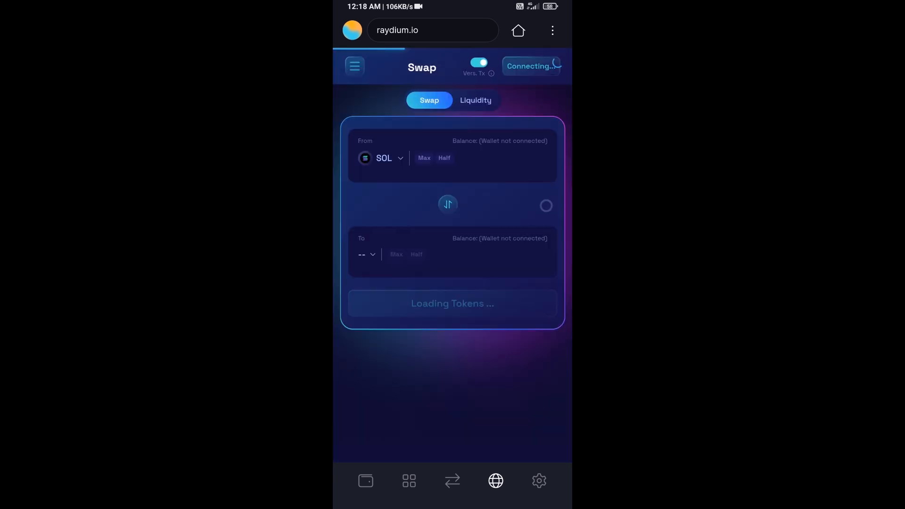
click(529, 66)
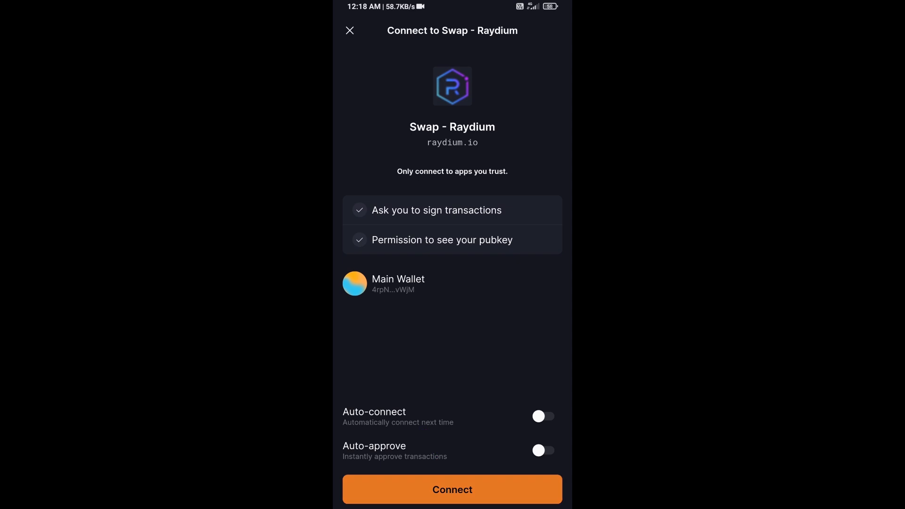
click(453, 490)
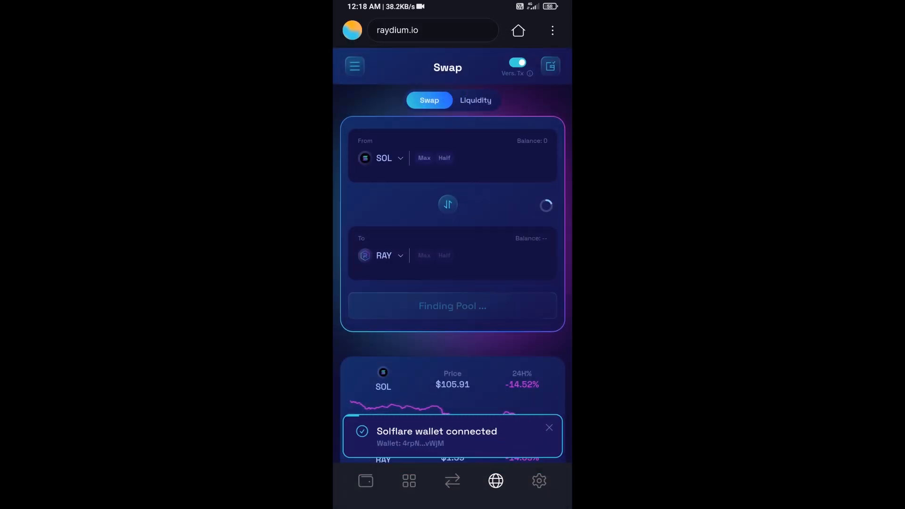
click(548, 427)
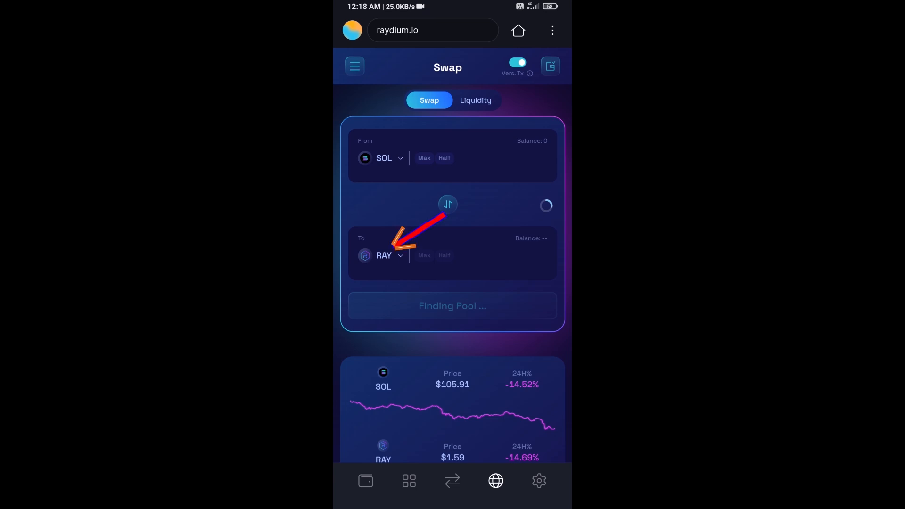
- Start choosing a new receive token and copy ZAZA's Solana contract address from CoinMarketCap
click(384, 255)
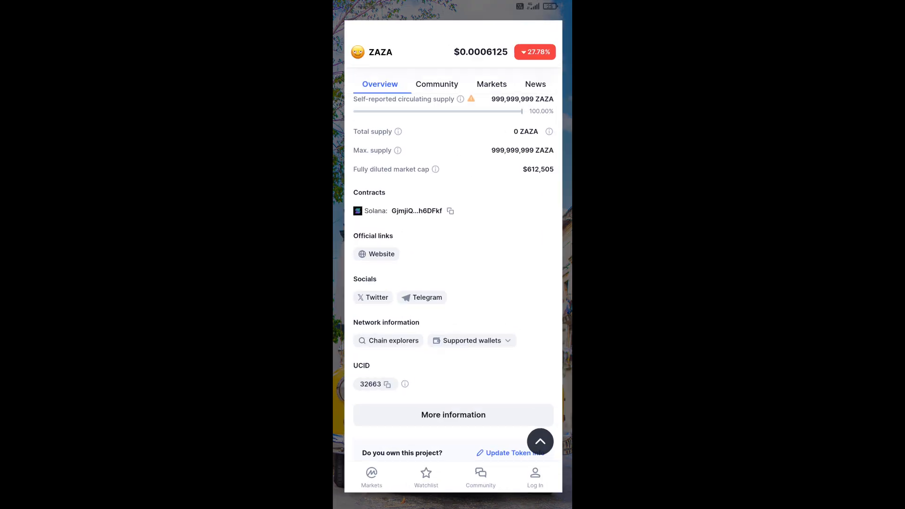
click(451, 211)
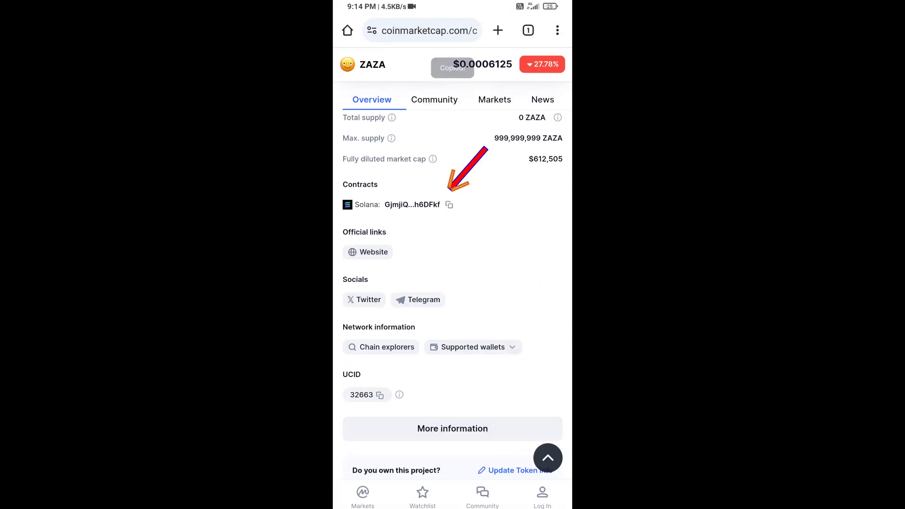
click(450, 206)
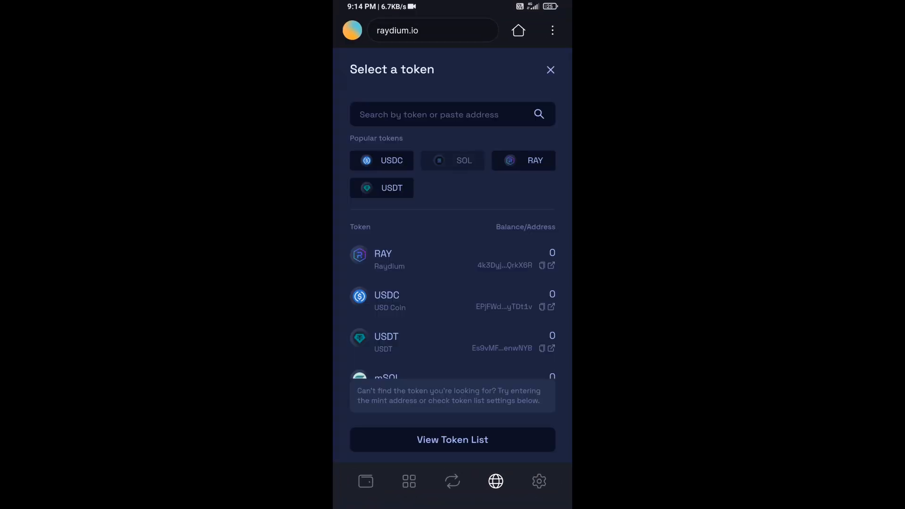
- Paste the ZAZA contract address into the token search and select ZAZA as the token to receive
text(bLSNKcK1mEg36MmkiQ6Eh6DFkf)
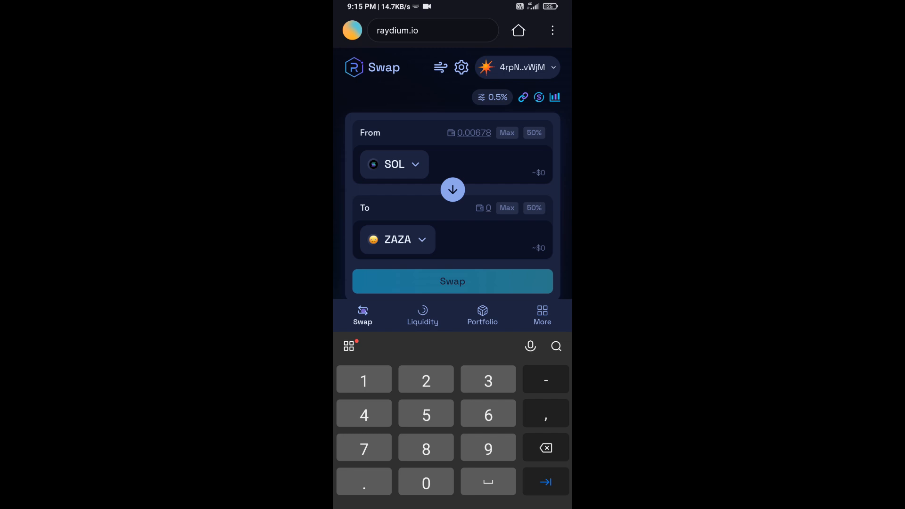
- Enter 0.00005 SOL as the swap amount and submit the SOL-to-ZAZA swap for approval
text(0.00005)
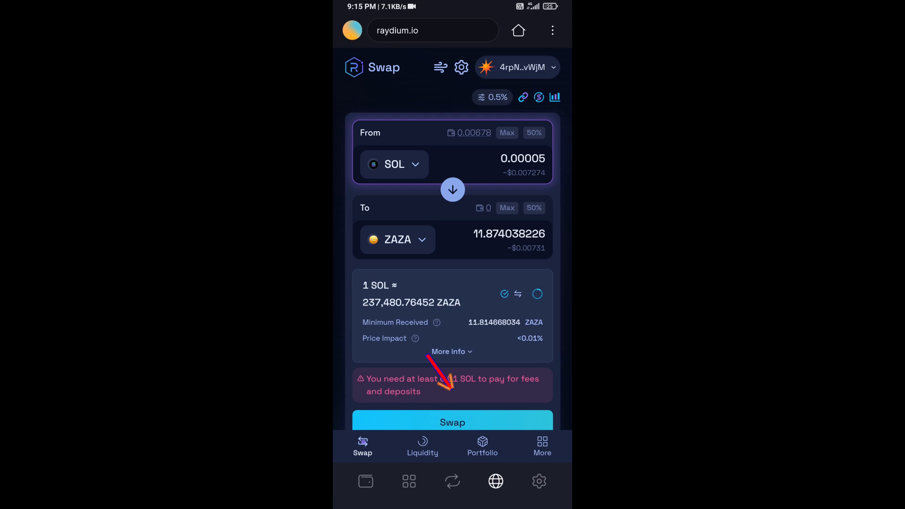
click(453, 422)
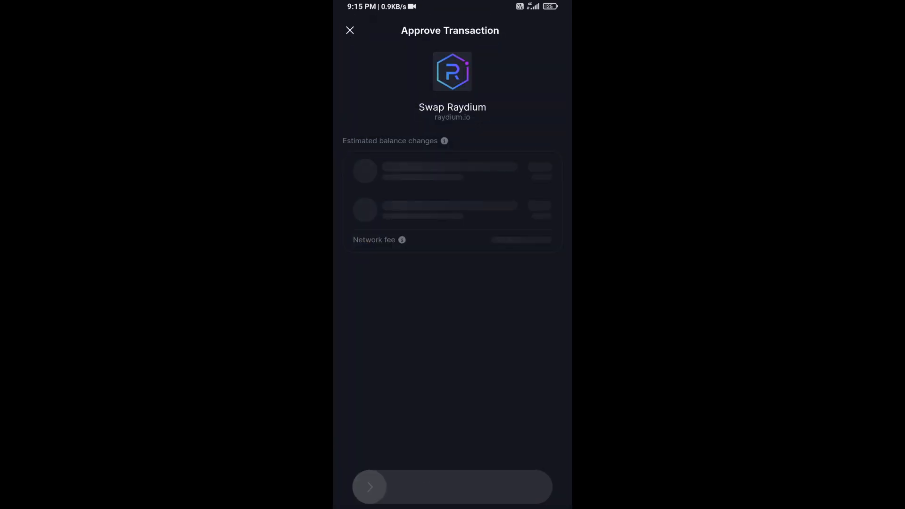